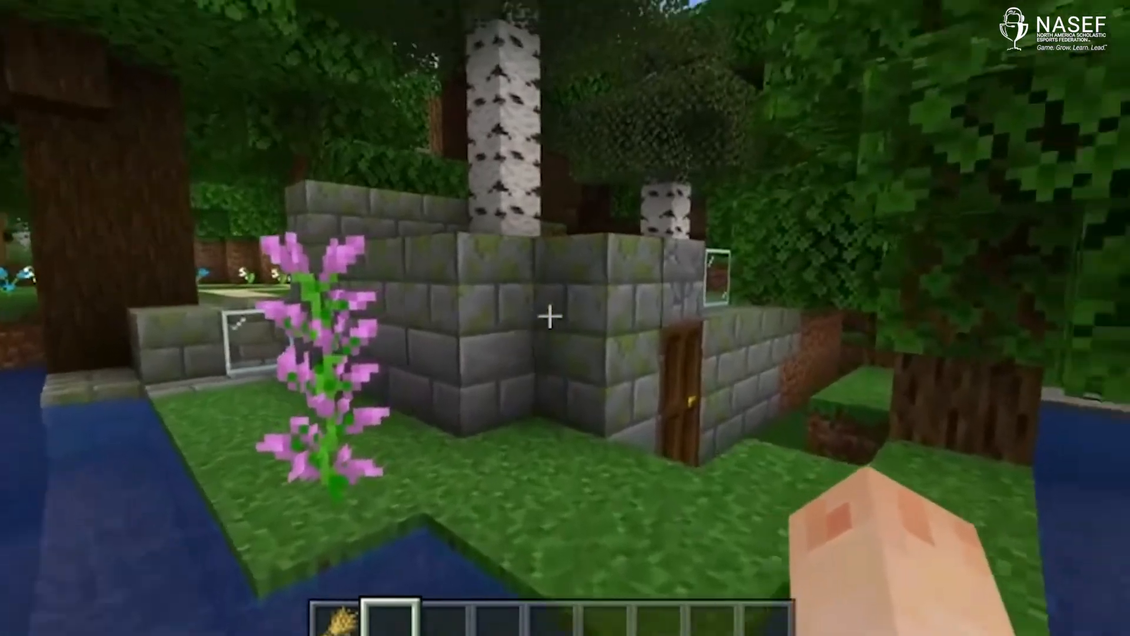
{"action": "mouse_move", "coordinate": [548, 315]}
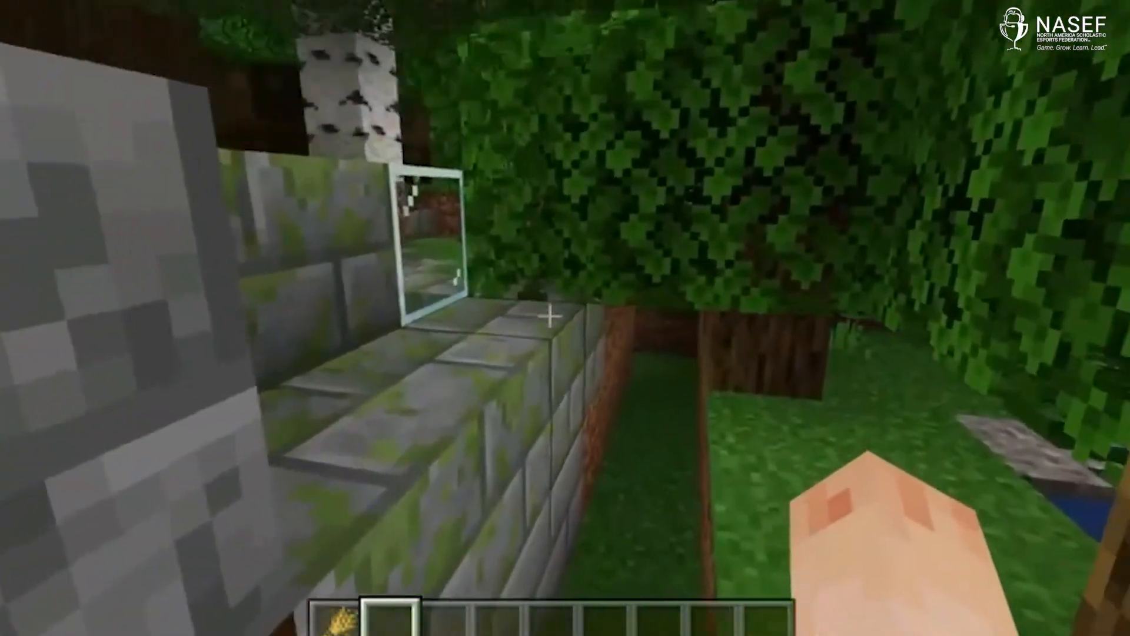